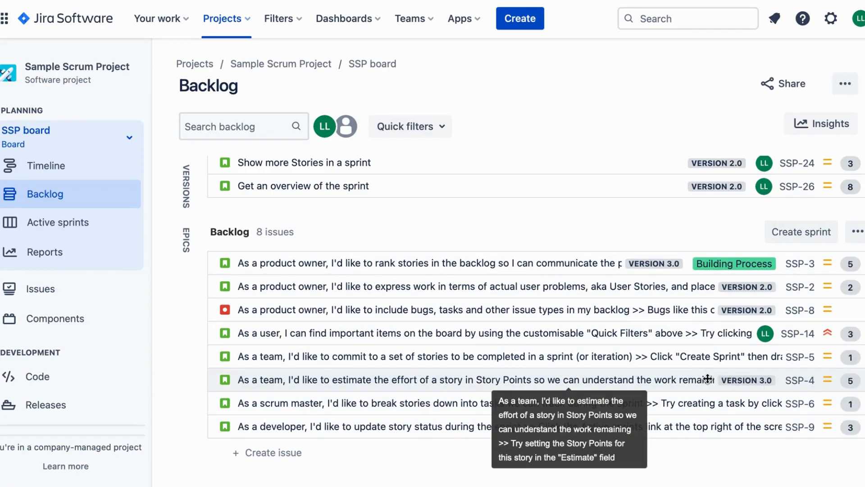
Step: Change SSP-4's Story Points field to 8 and save the new estimate
{"action": "left_click", "coordinate": [414, 379]}
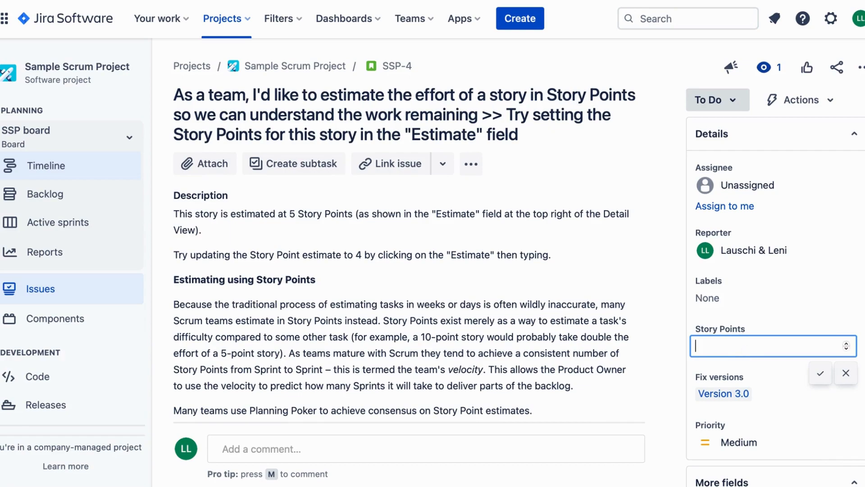
{"action": "mouse_move", "coordinate": [737, 347]}
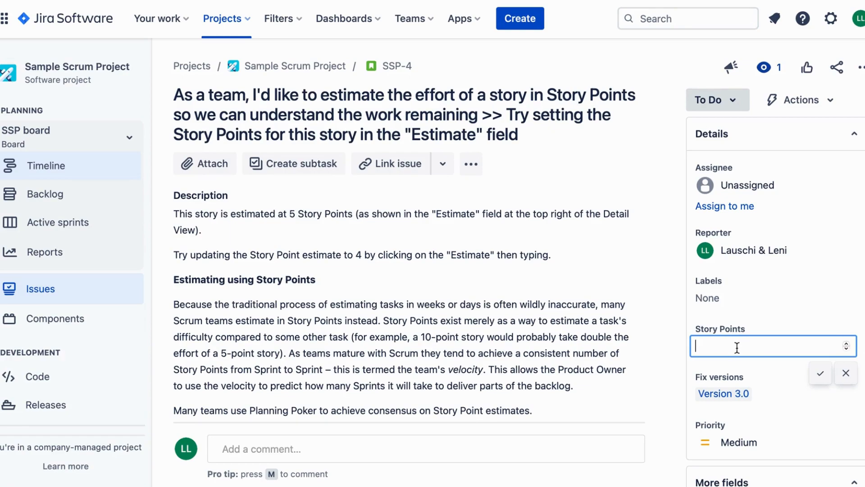
{"action": "type", "text": "8"}
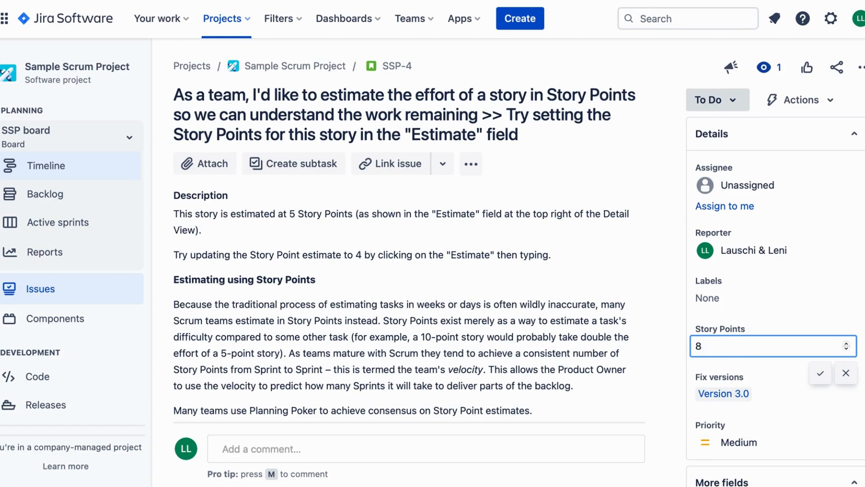
{"action": "mouse_move", "coordinate": [811, 380]}
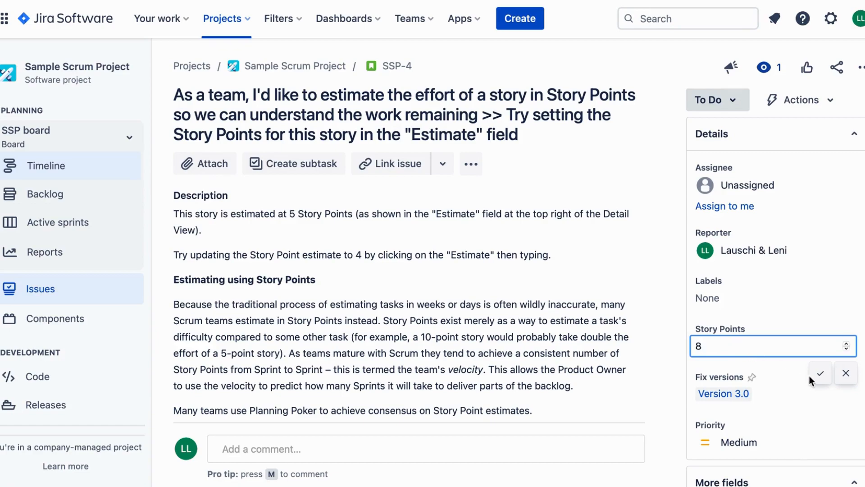
{"action": "left_click", "coordinate": [820, 373]}
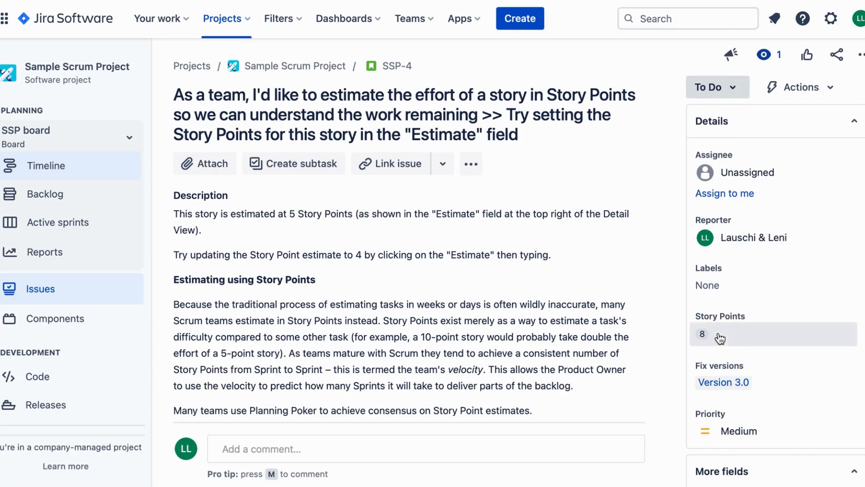
{"action": "mouse_move", "coordinate": [712, 302]}
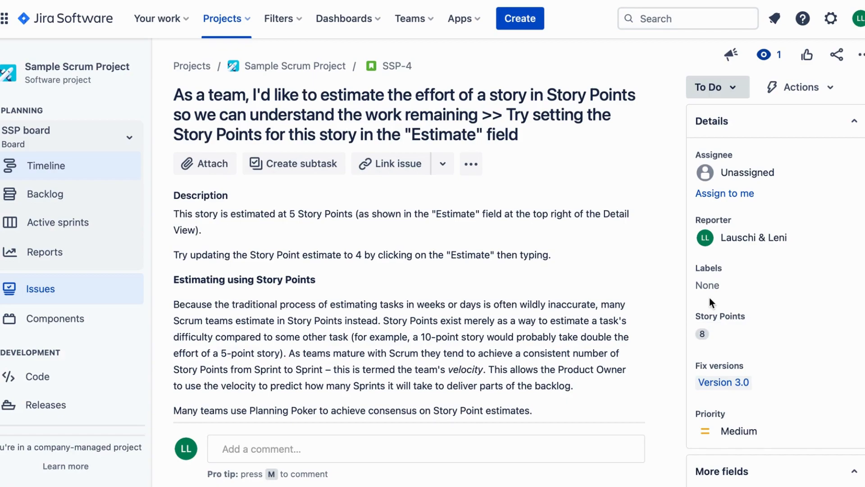
Step: Return to the Sample Scrum Project backlog listing SSP-4 at 8 points
{"action": "left_click", "coordinate": [45, 193]}
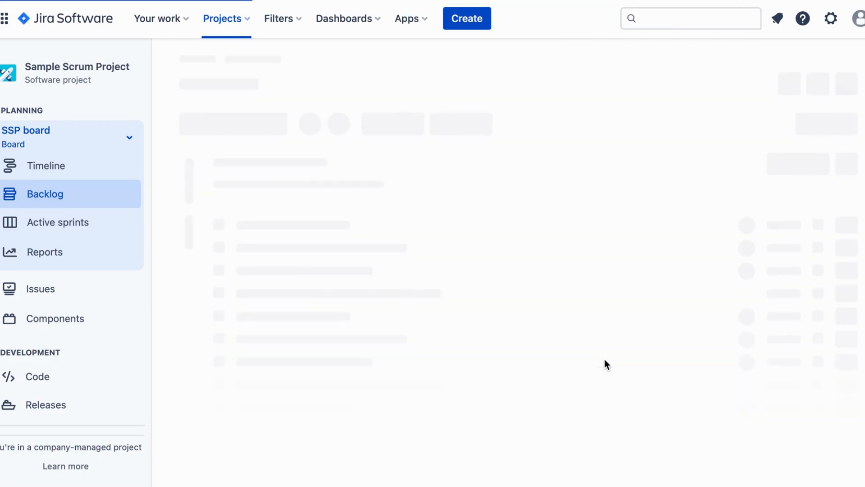
{"action": "mouse_move", "coordinate": [680, 407]}
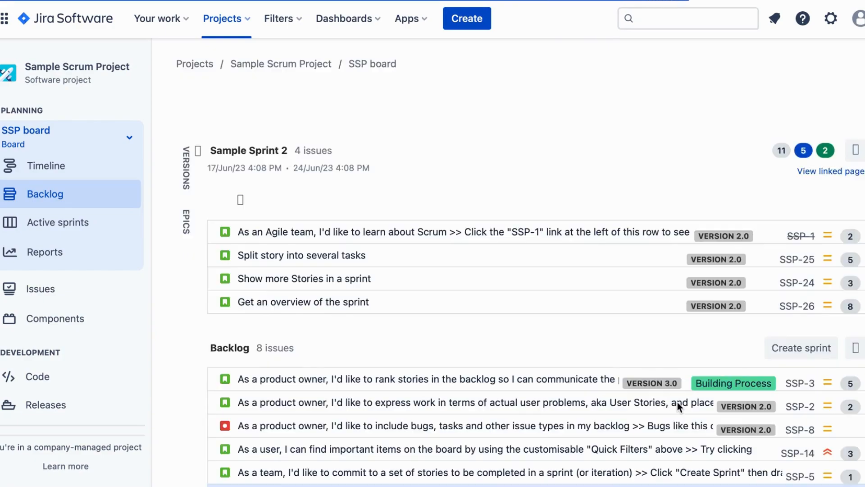
{"action": "scroll", "scroll_direction": "down", "scroll_amount": 3}
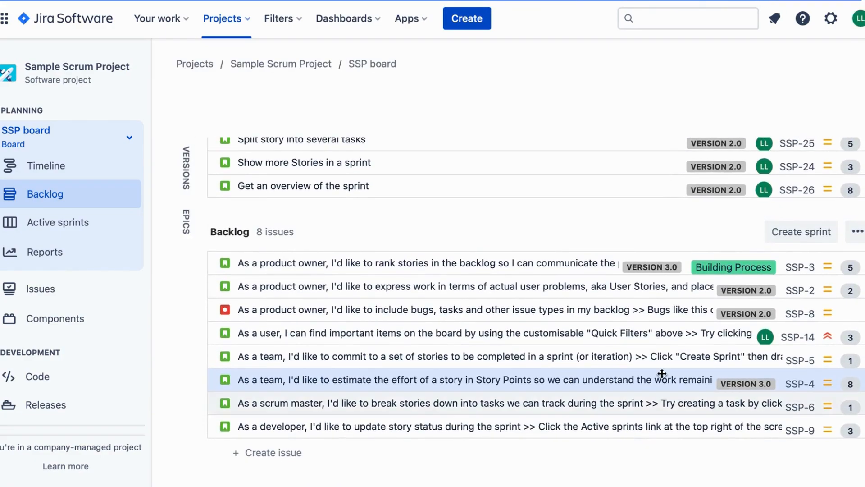
{"action": "mouse_move", "coordinate": [676, 377]}
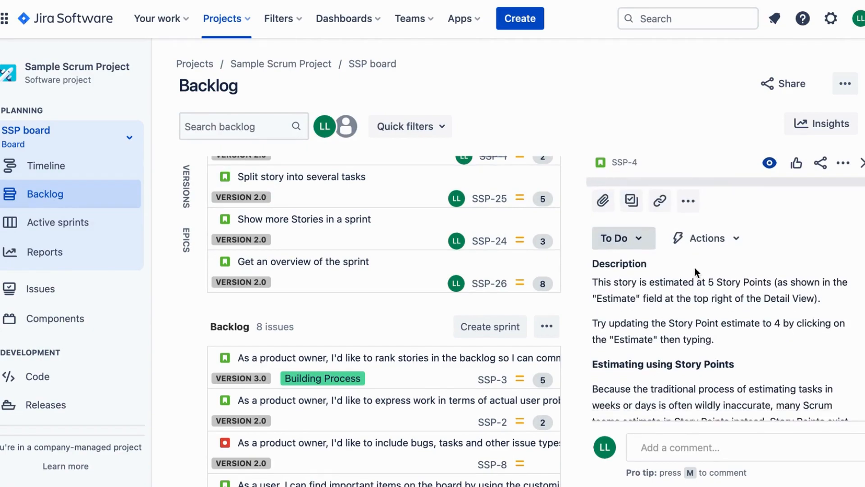
Step: Scroll SSP-4's detail panel down to its Story Points field showing 8
{"action": "scroll", "scroll_direction": "down", "scroll_amount": 3}
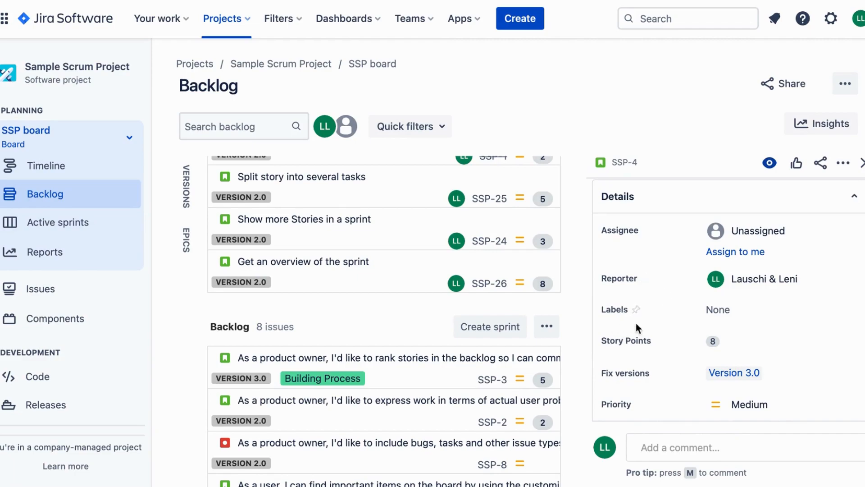
{"action": "scroll", "scroll_direction": "down", "scroll_amount": 3}
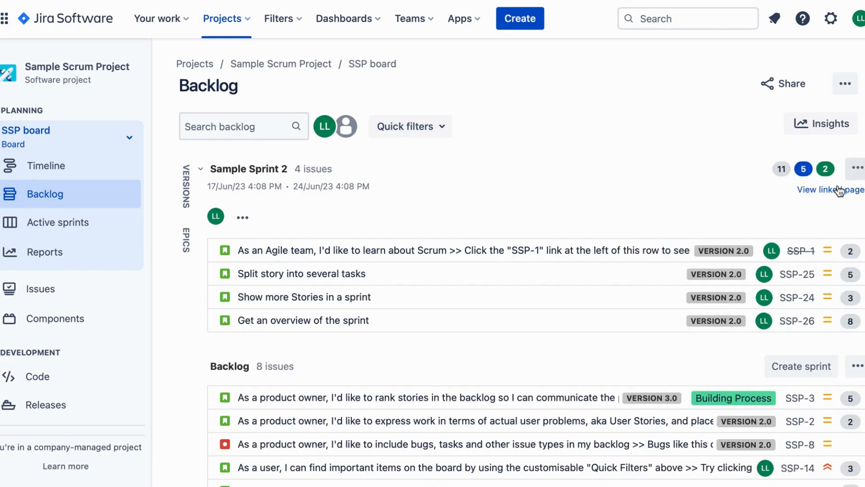
{"action": "mouse_move", "coordinate": [822, 173]}
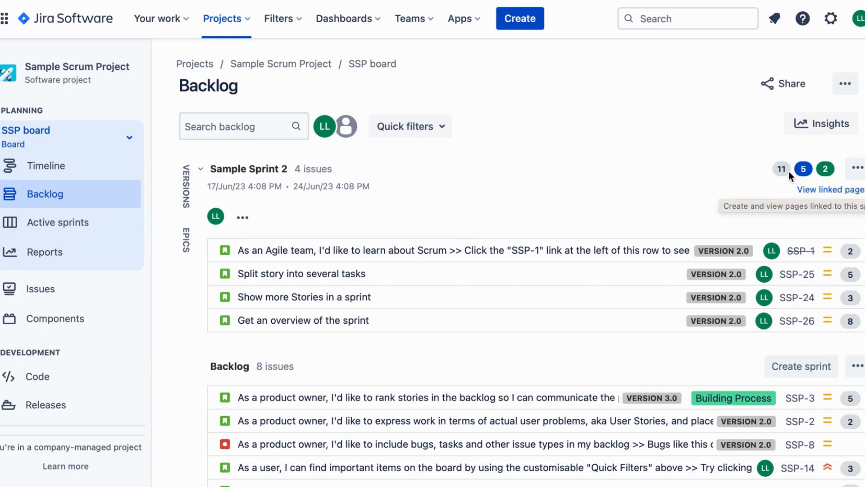
{"action": "mouse_move", "coordinate": [782, 169]}
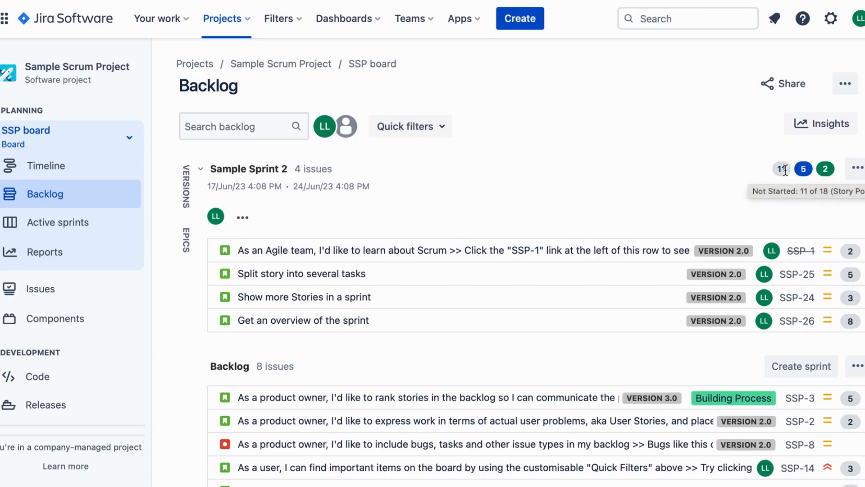
{"action": "mouse_move", "coordinate": [803, 168]}
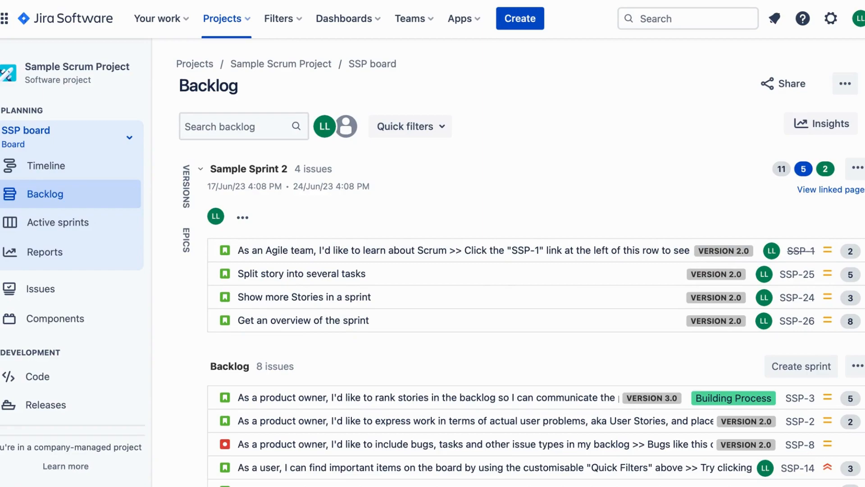
{"action": "mouse_move", "coordinate": [501, 84]}
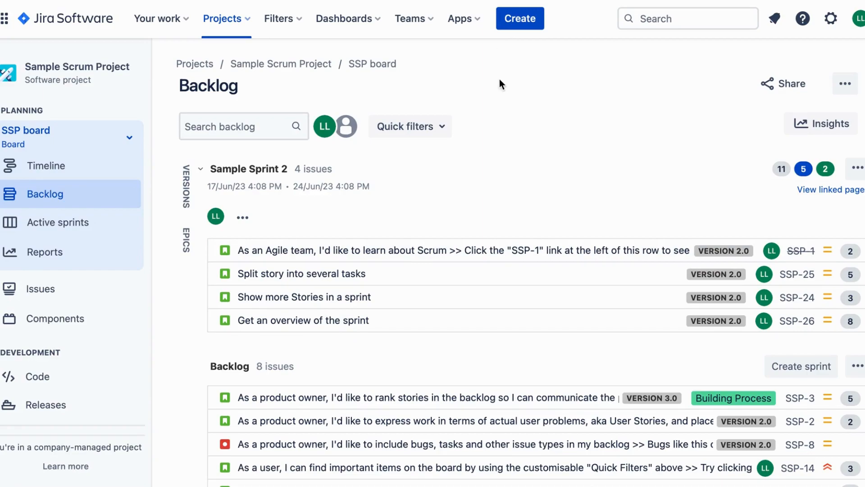